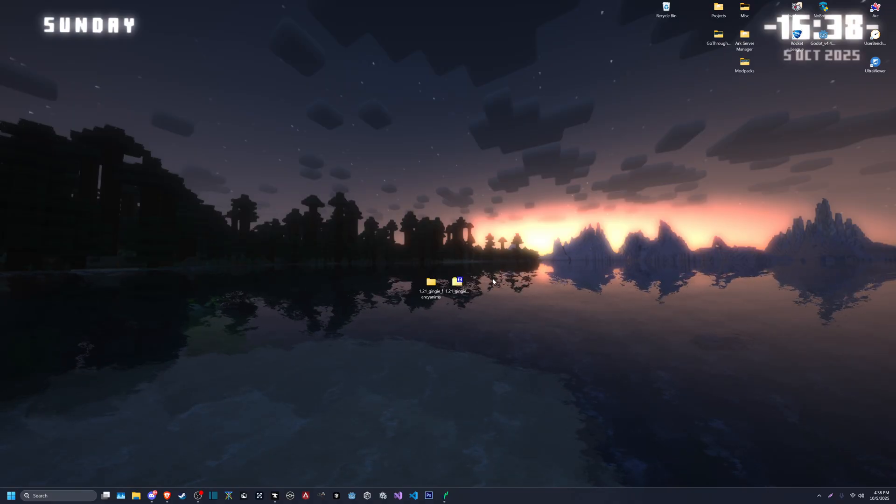
mouse_move(471, 302)
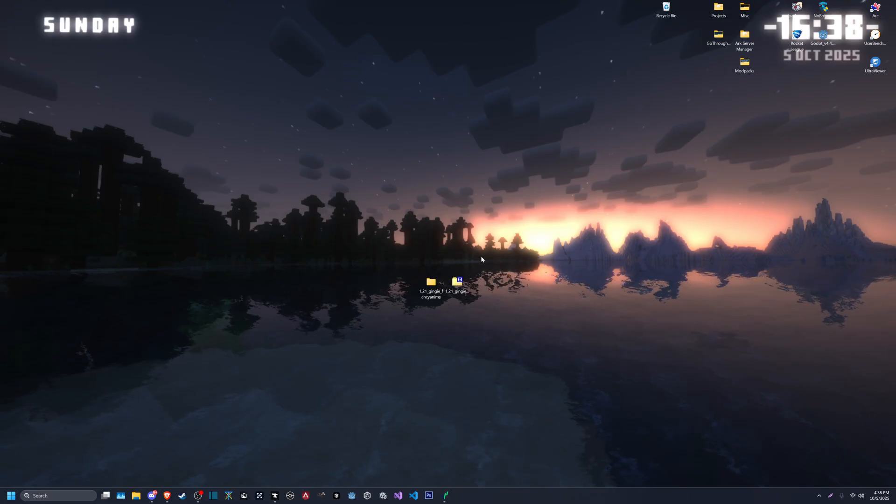
Create a Forge 1.21.8 CurseForge profile named 'Test' and search its mods for 'fancy'
click(276, 496)
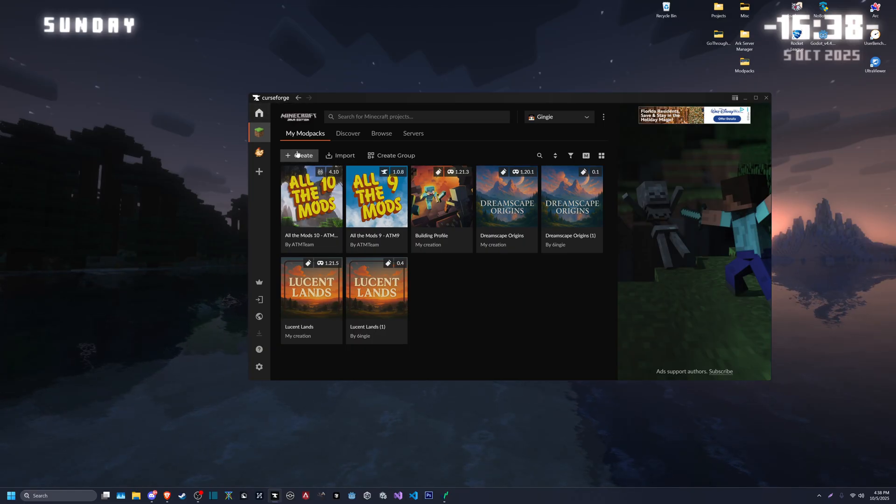
click(298, 154)
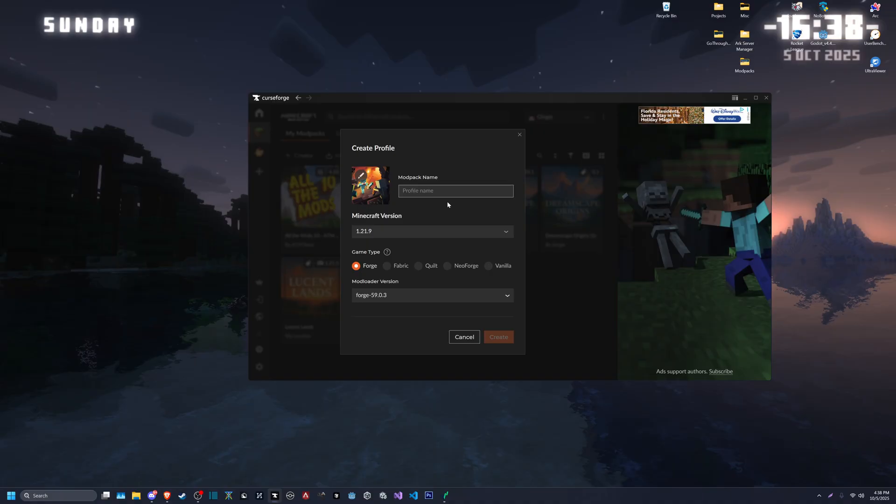
click(431, 231)
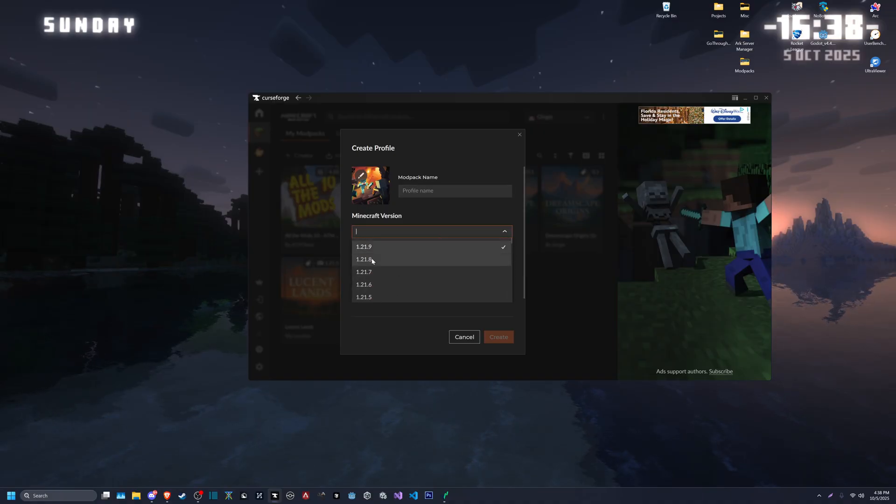
click(363, 259)
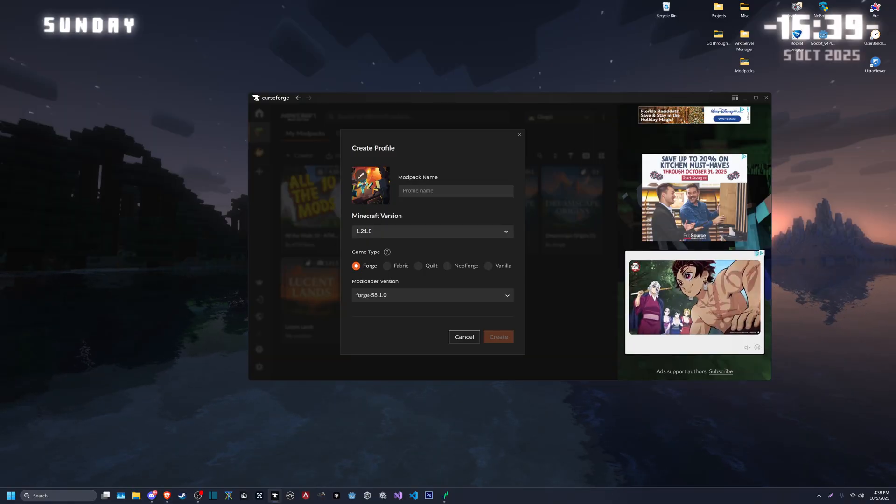
text(Tes)
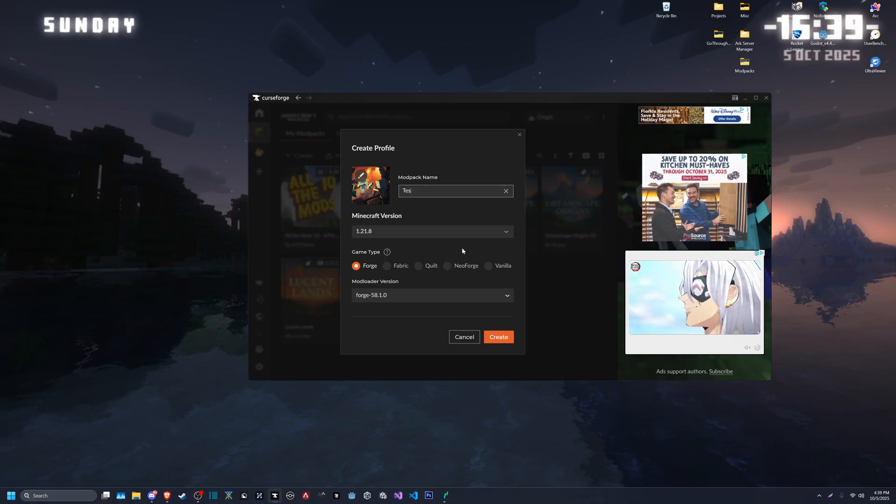
click(496, 336)
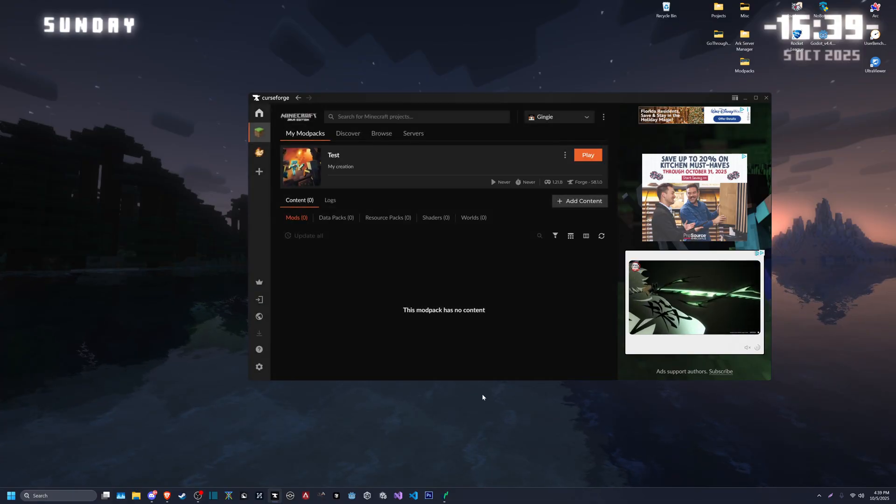
click(578, 201)
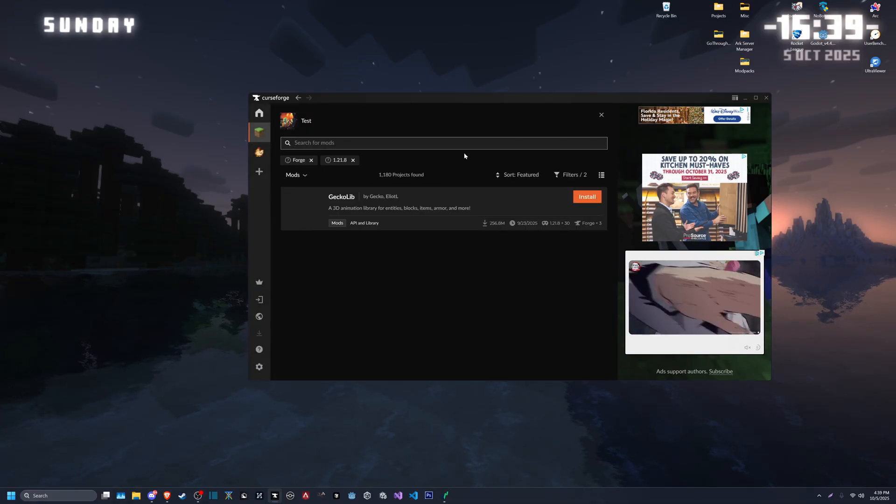
text(fancy)
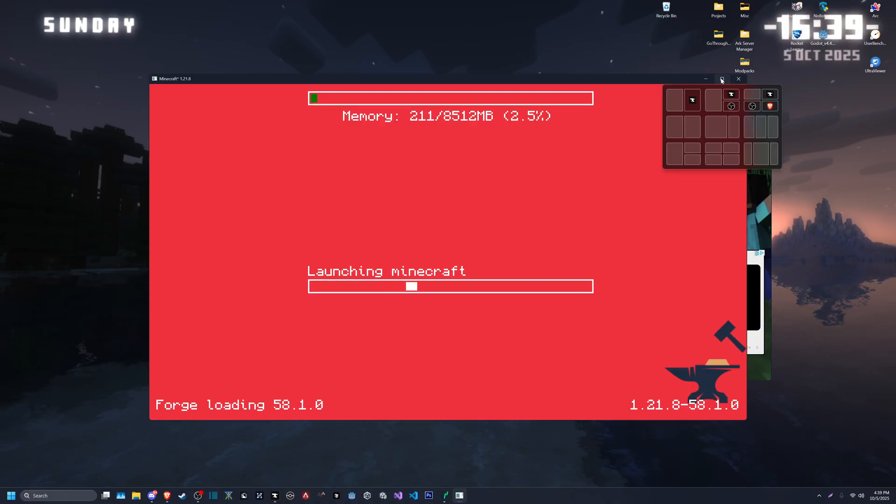
Maximize the Minecraft window and dismiss the welcome accessibility prompt
click(722, 79)
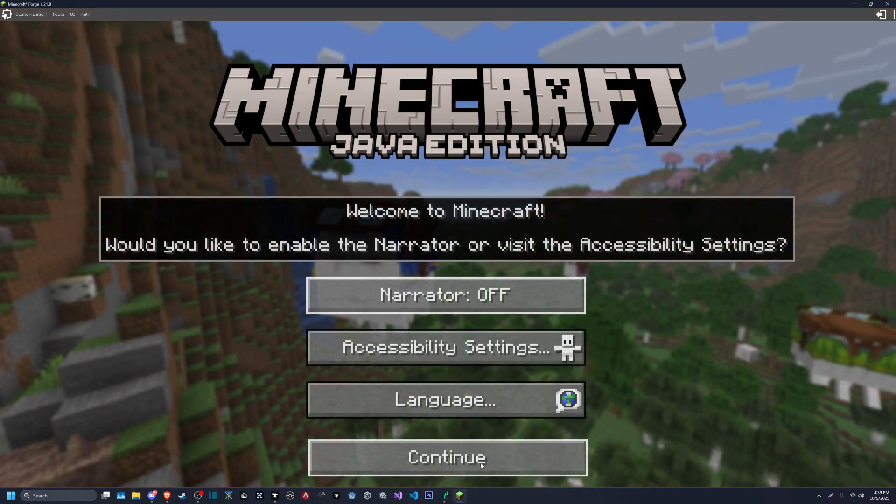
click(445, 458)
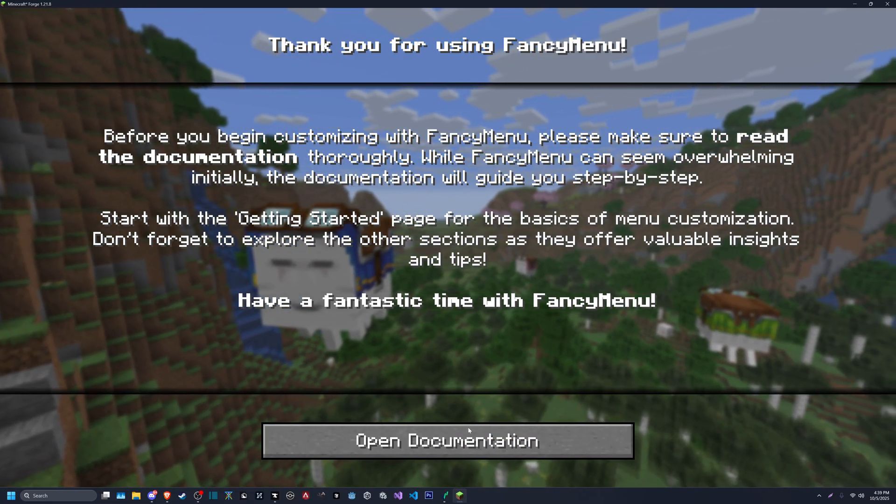
mouse_move(447, 440)
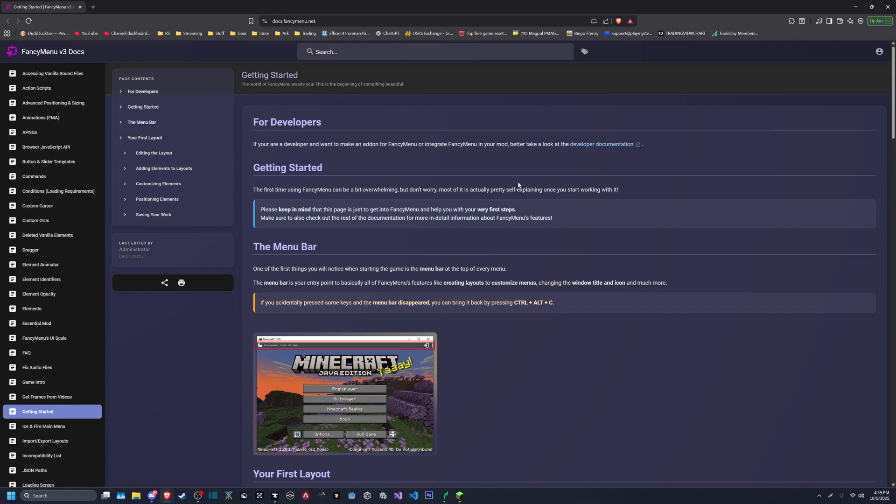
mouse_move(514, 274)
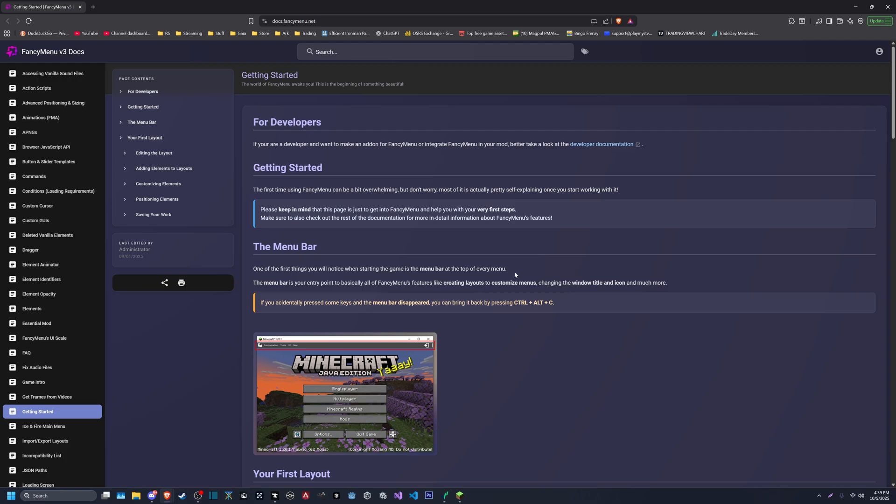
mouse_move(636, 326)
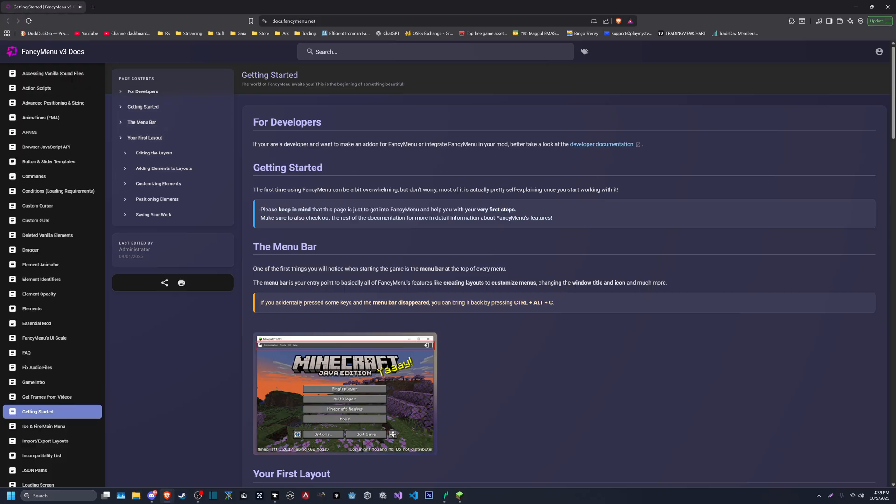
mouse_move(379, 175)
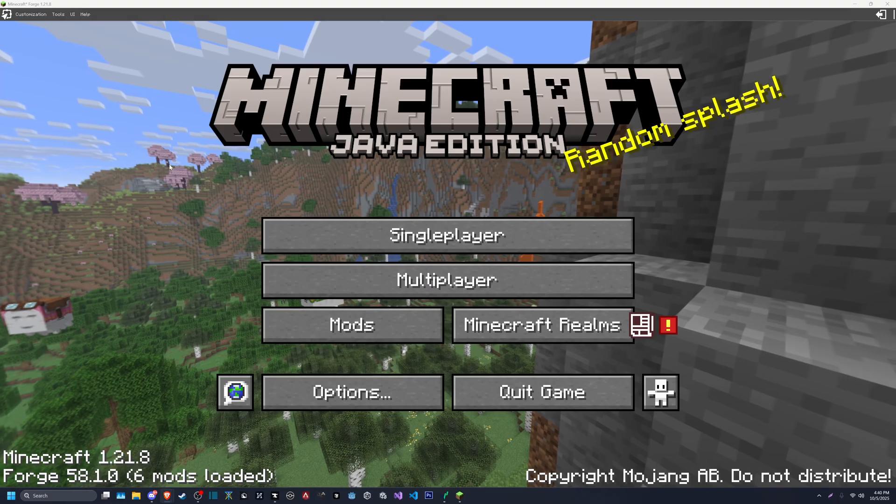
Change the GUI Scale under Options > Video Settings
click(351, 391)
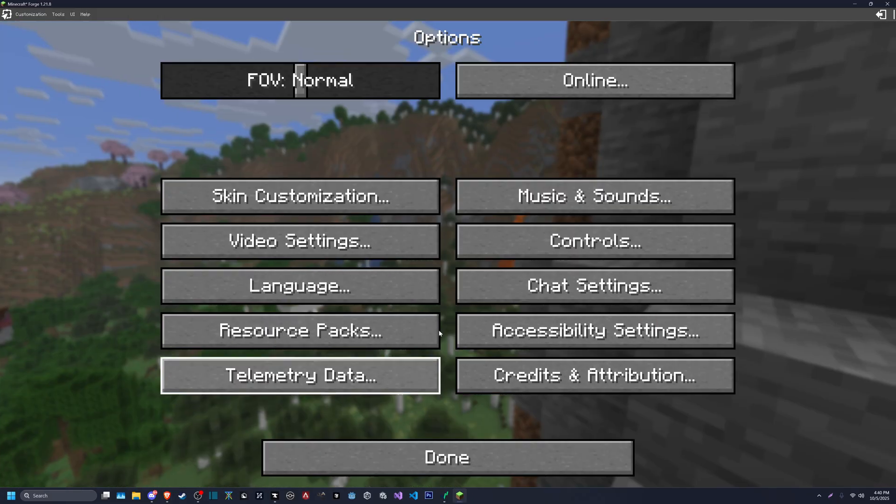
click(298, 240)
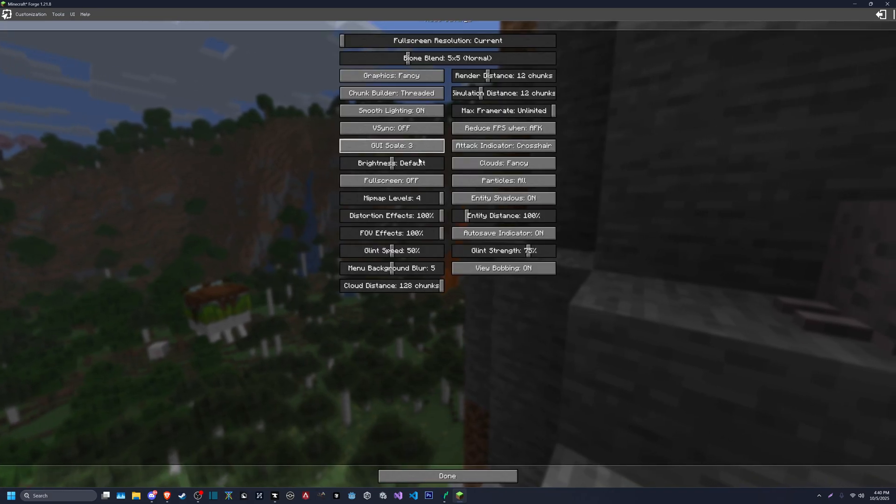
click(448, 476)
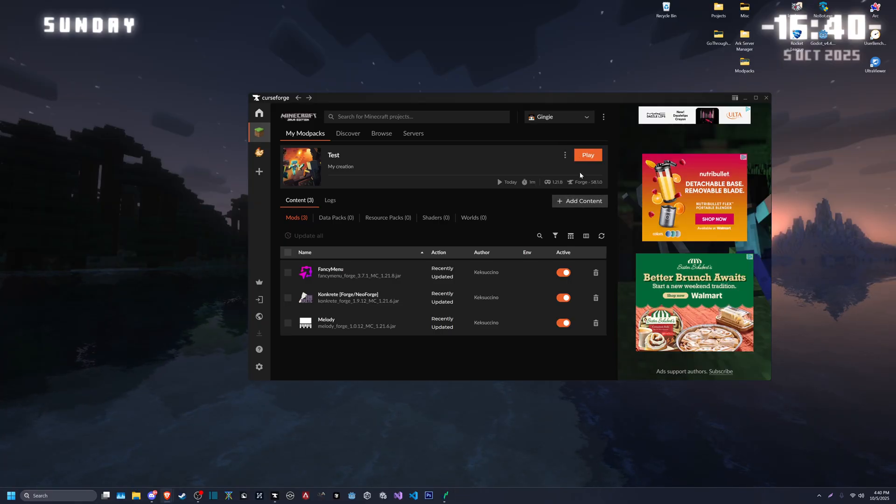
Open the Test profile's folder in File Explorer and move its window higher
click(564, 155)
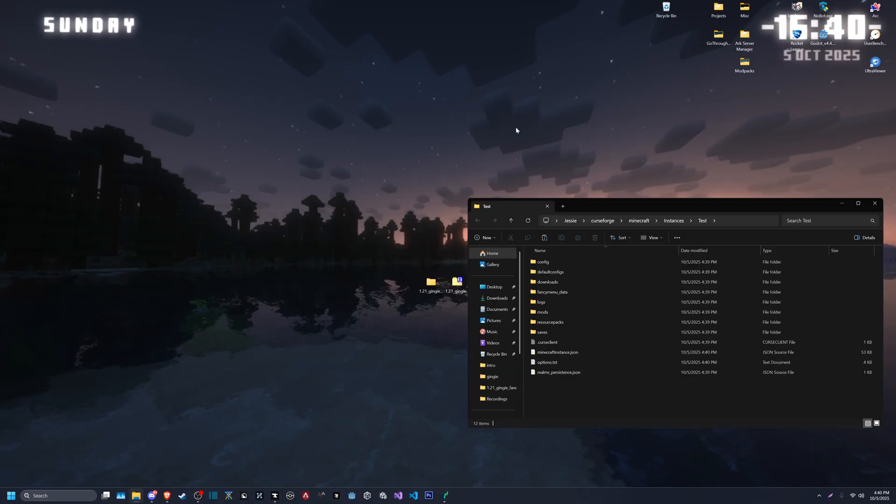
drag(457, 283, 328, 257)
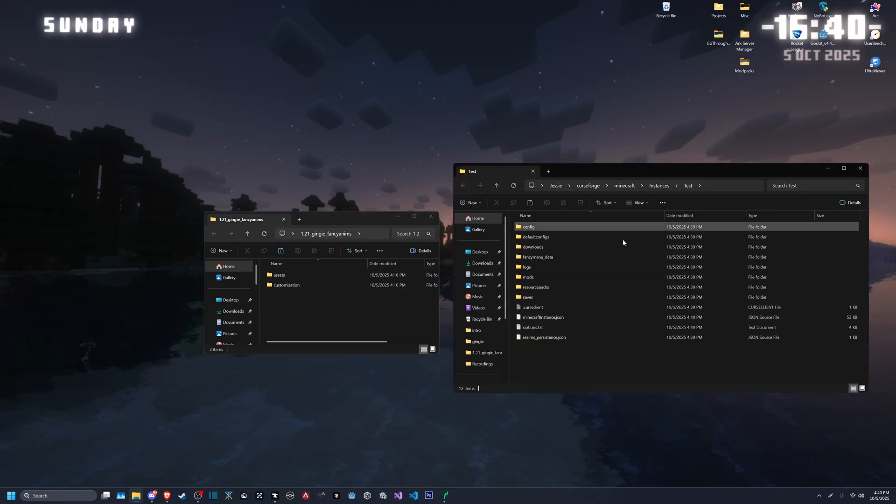
Copy the assets and customization folders into config/fancymenu, then close that window
click(528, 226)
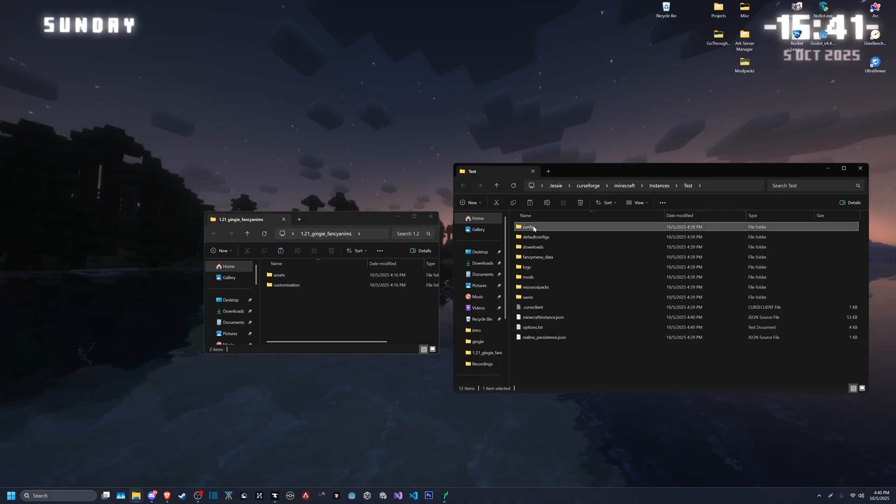
double_click(529, 226)
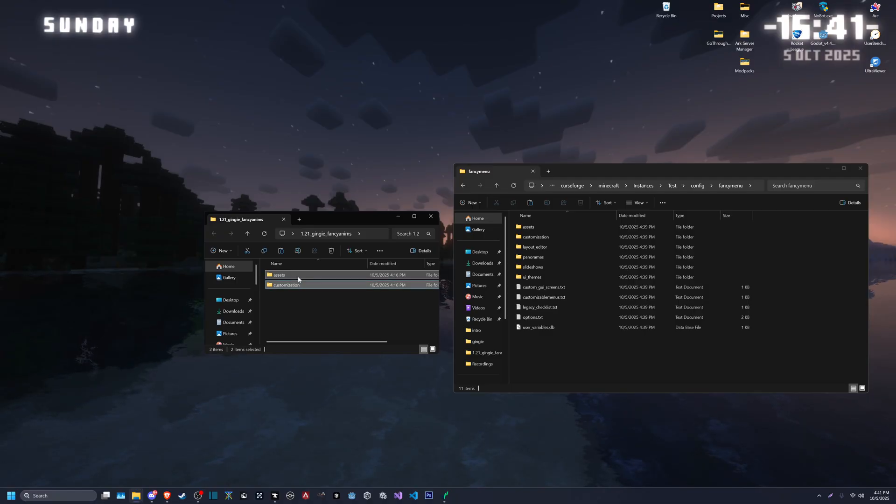
right_click(286, 285)
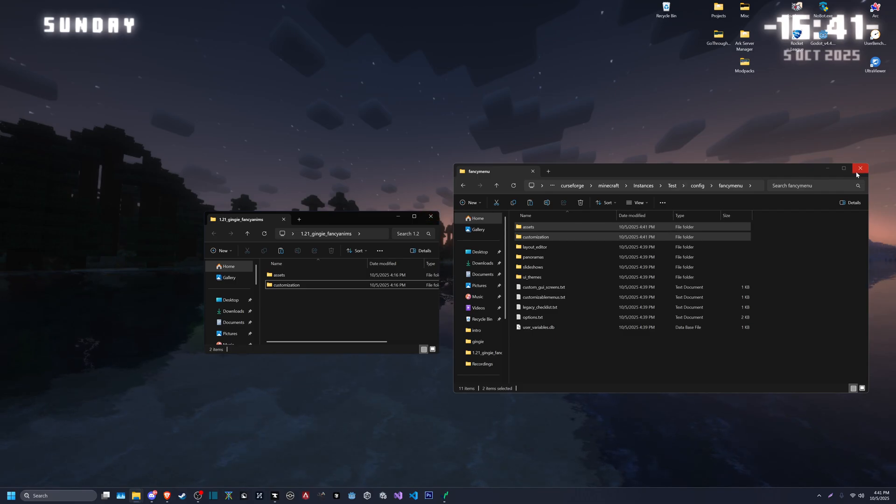
click(860, 168)
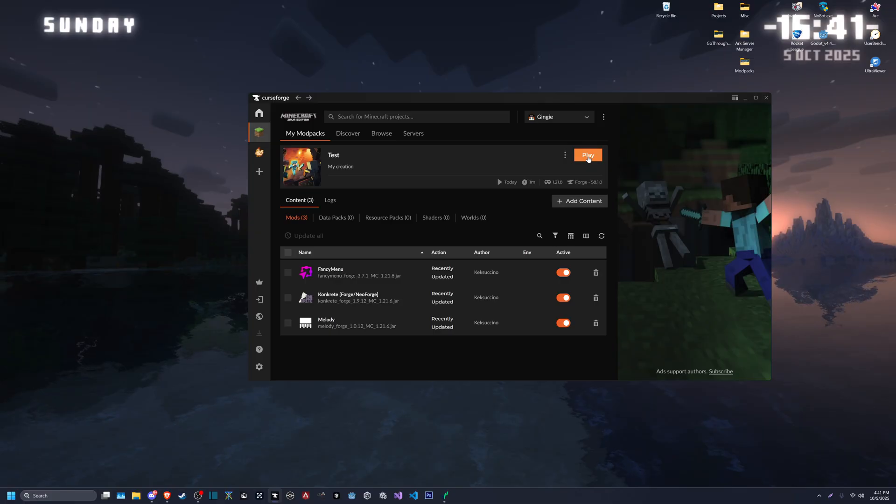
Relaunch the Test profile and open FancyMenu's Customization menu on the title screen
click(587, 155)
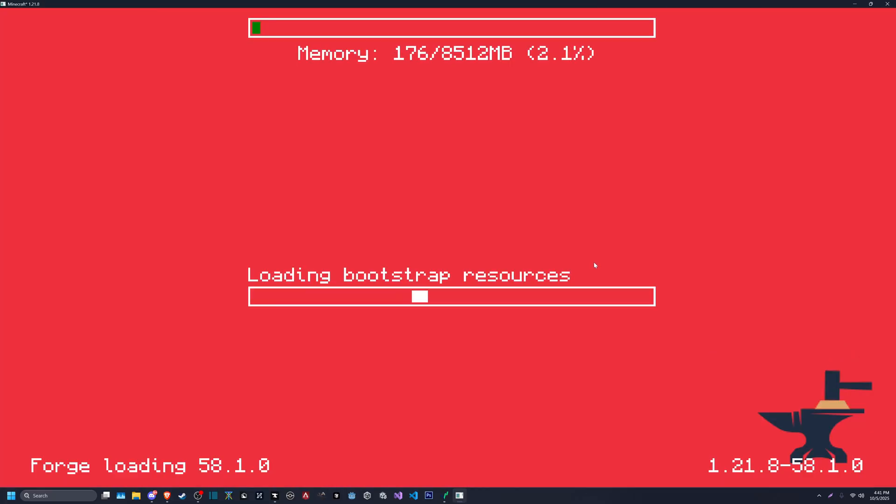
mouse_move(479, 241)
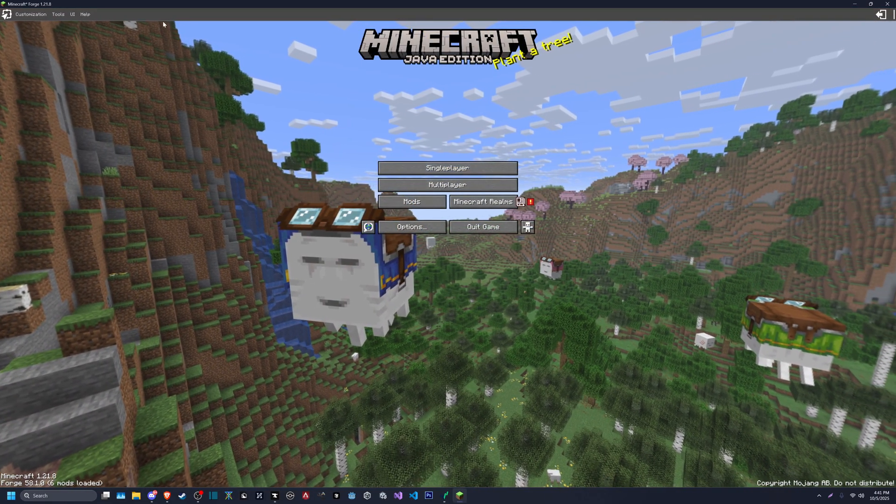
click(31, 14)
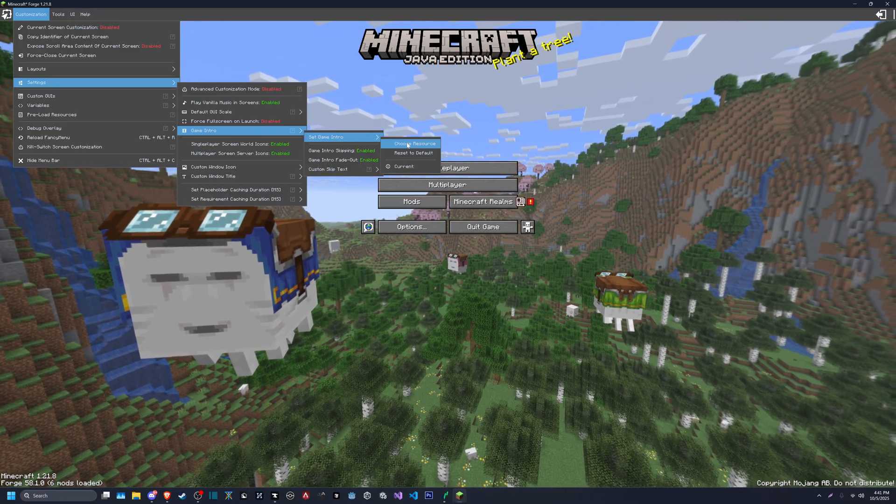
Set gingie/gingie_main.apng as the game intro resource and confirm with Done
click(413, 144)
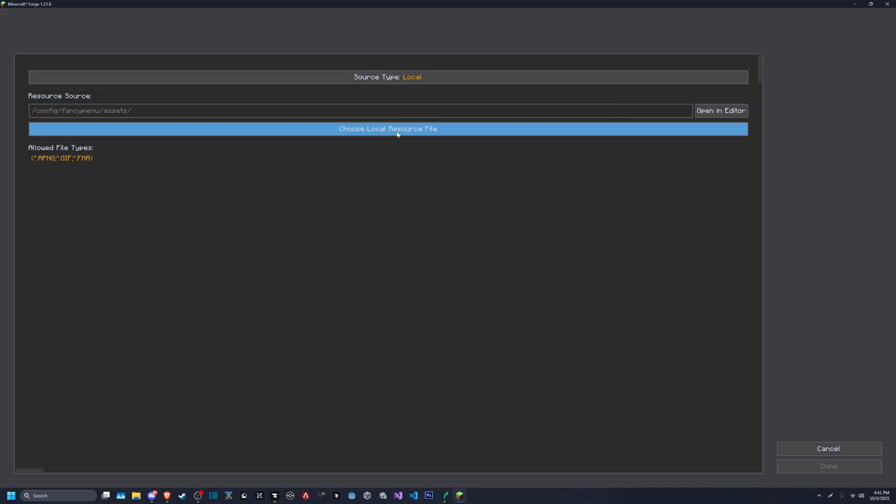
click(387, 129)
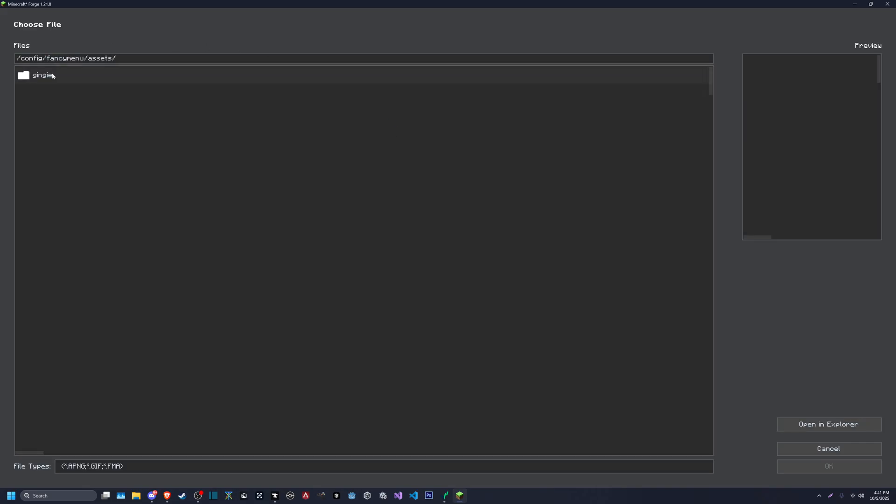
double_click(43, 75)
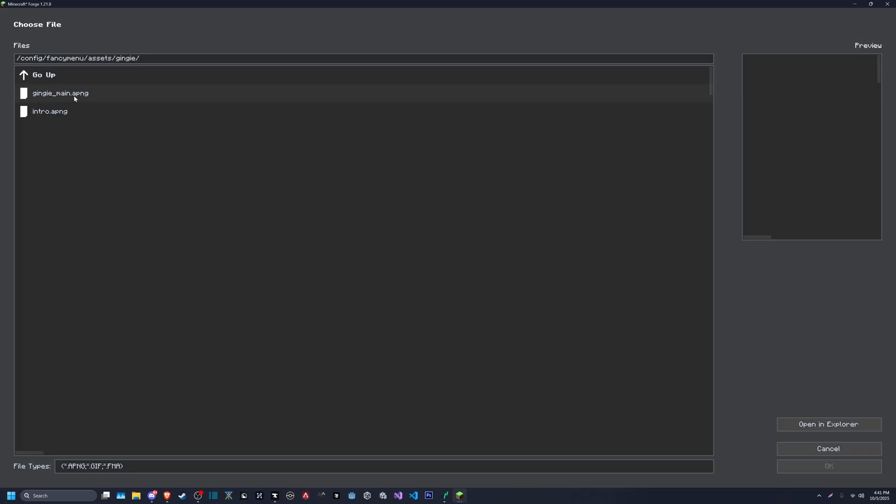
double_click(60, 93)
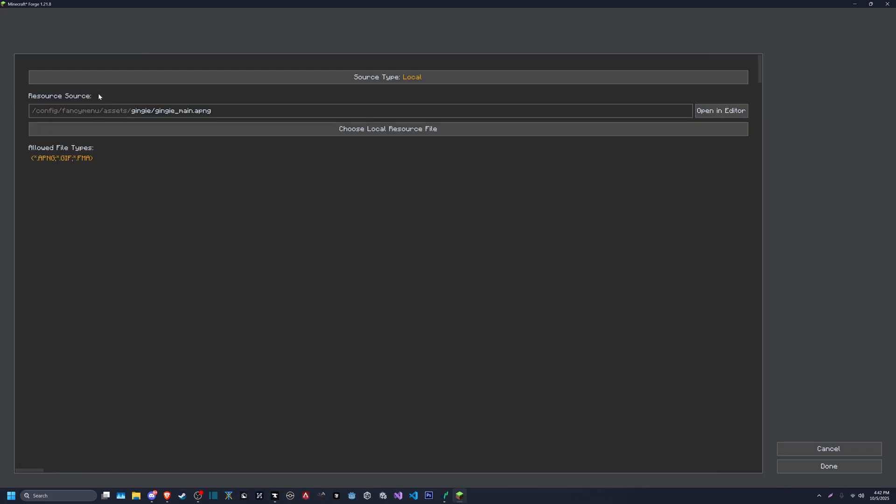
mouse_move(828, 449)
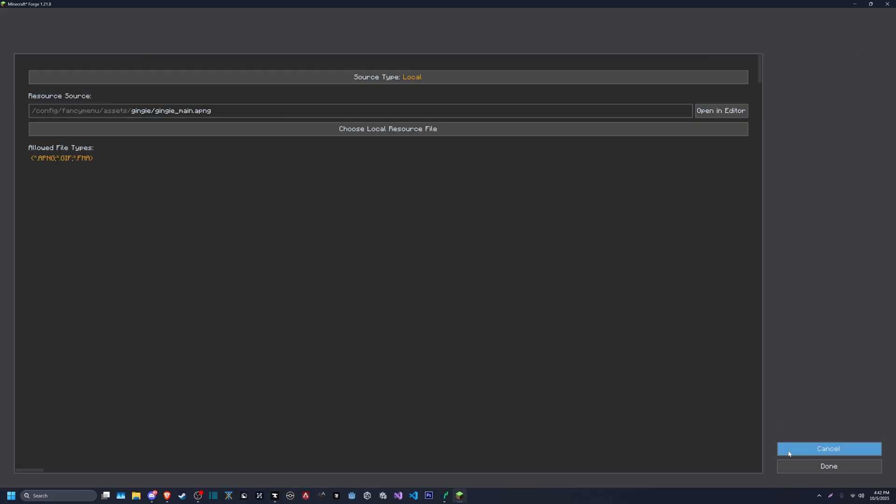
click(828, 448)
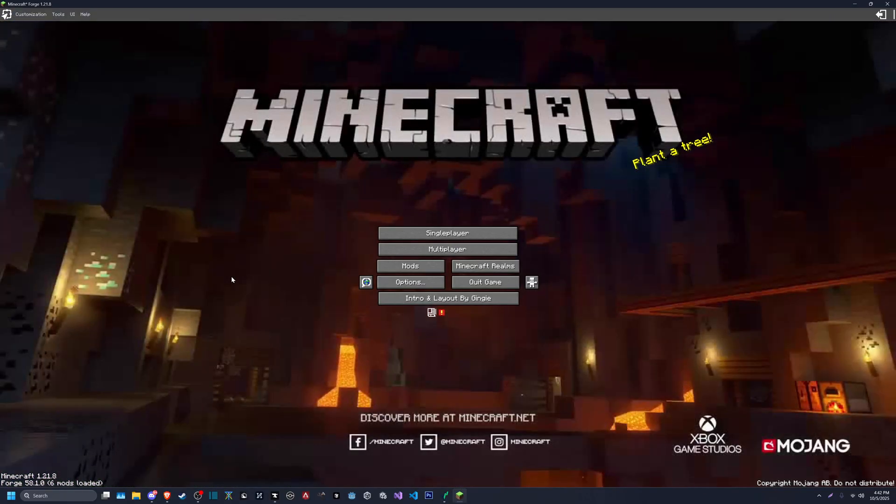
mouse_move(307, 253)
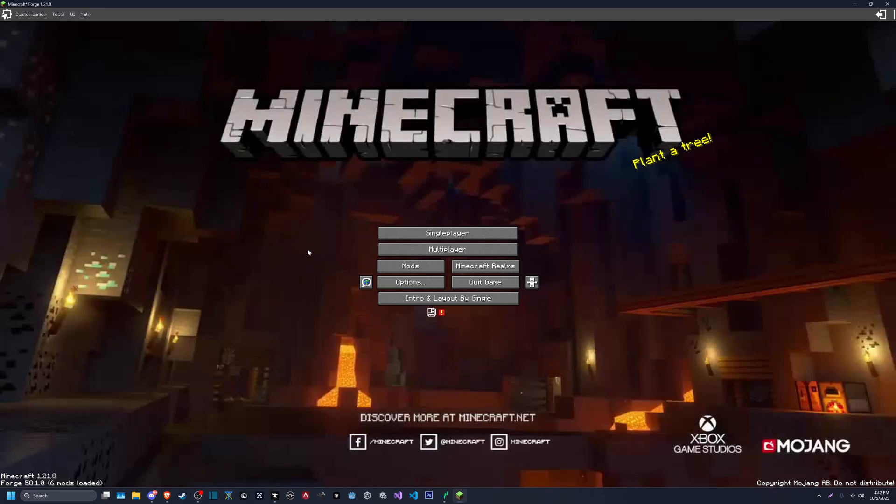
mouse_move(279, 165)
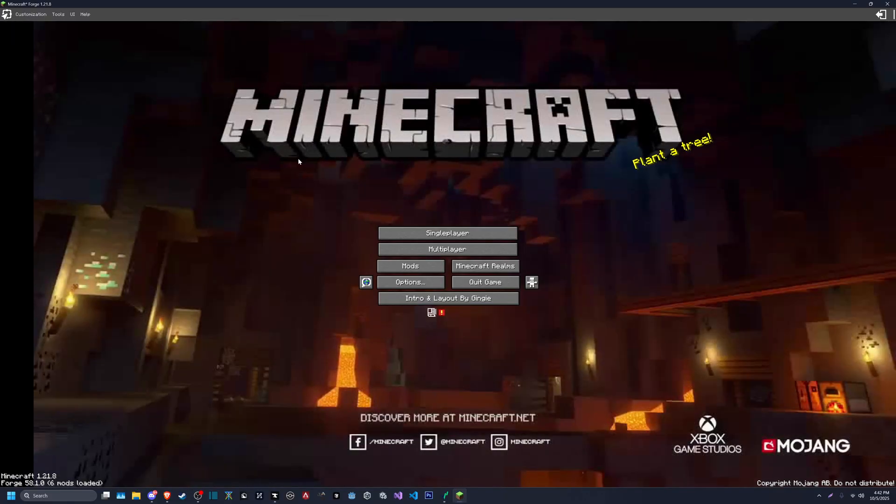
mouse_move(689, 166)
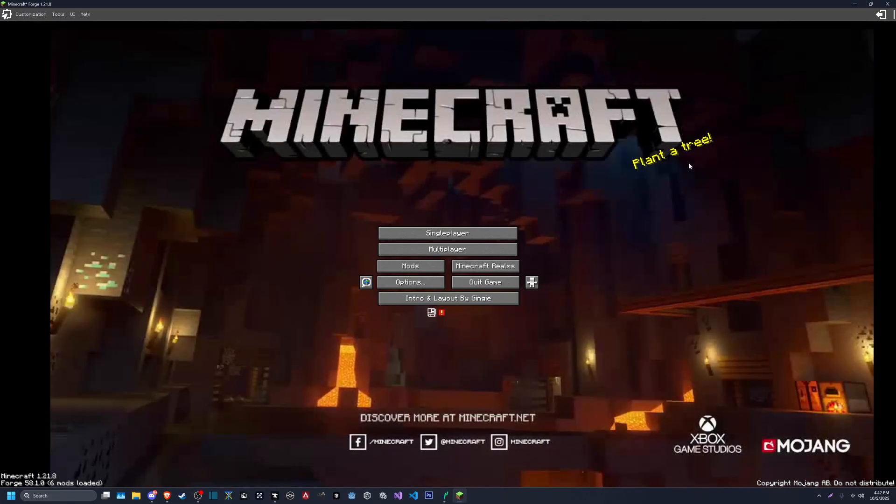
mouse_move(382, 352)
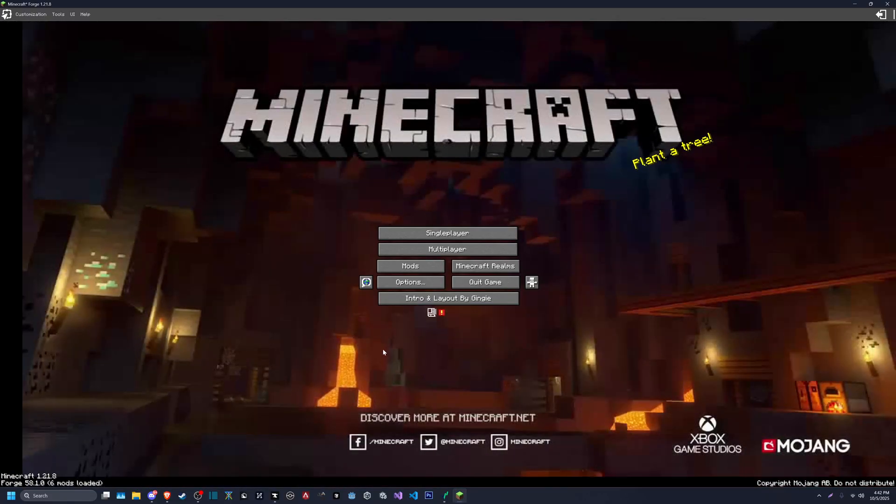
mouse_move(575, 138)
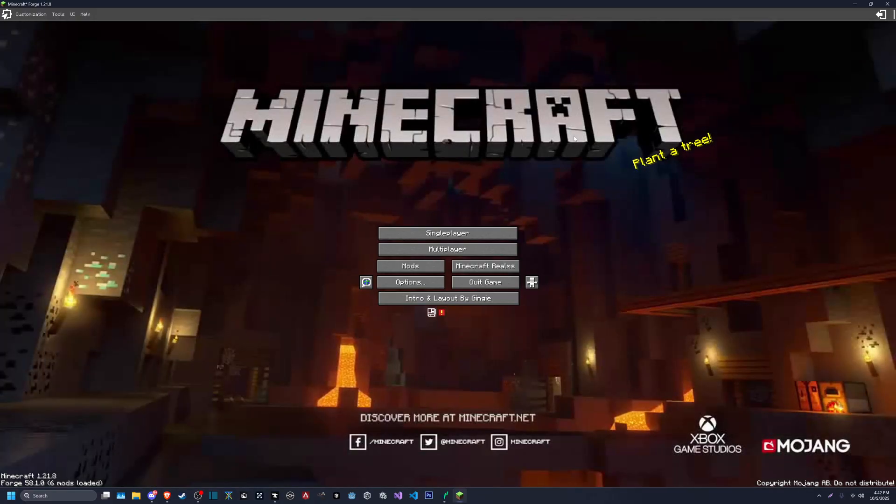
mouse_move(528, 165)
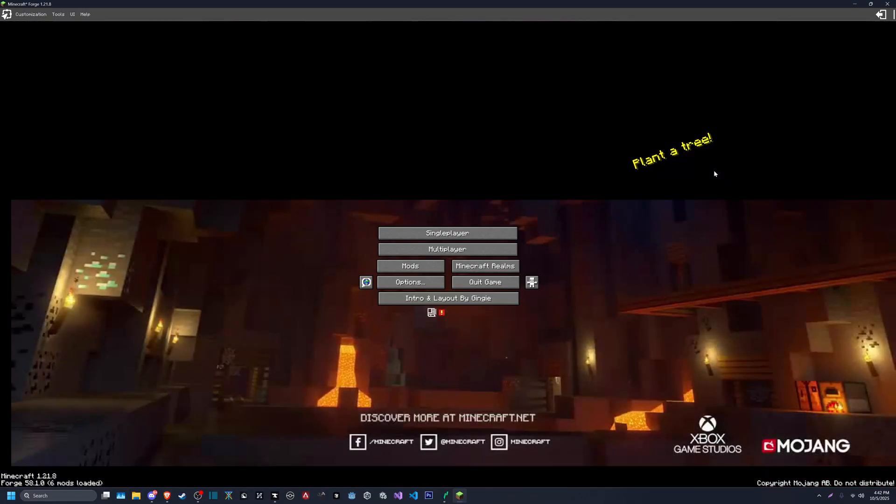
mouse_move(468, 189)
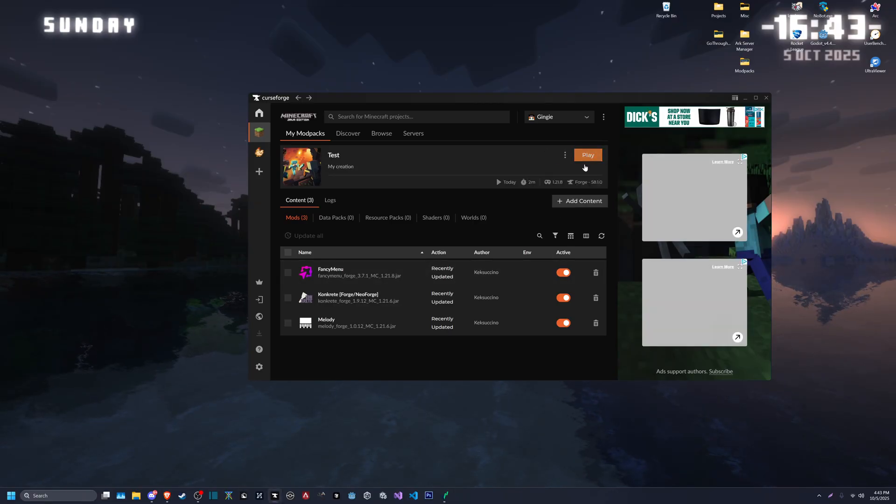
Launch the Test modpack from CurseForge and maximize the Minecraft window
click(587, 155)
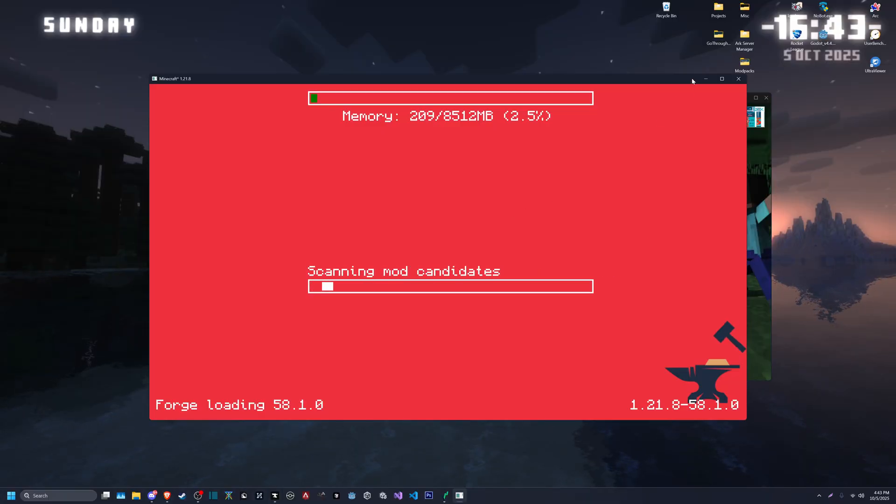
click(721, 79)
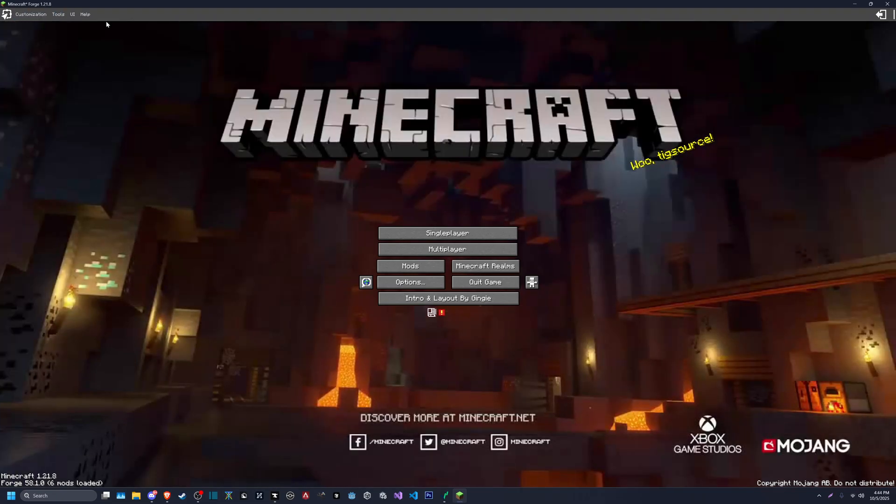
Open the Game Intro settings under Customization and begin choosing an intro resource
click(30, 13)
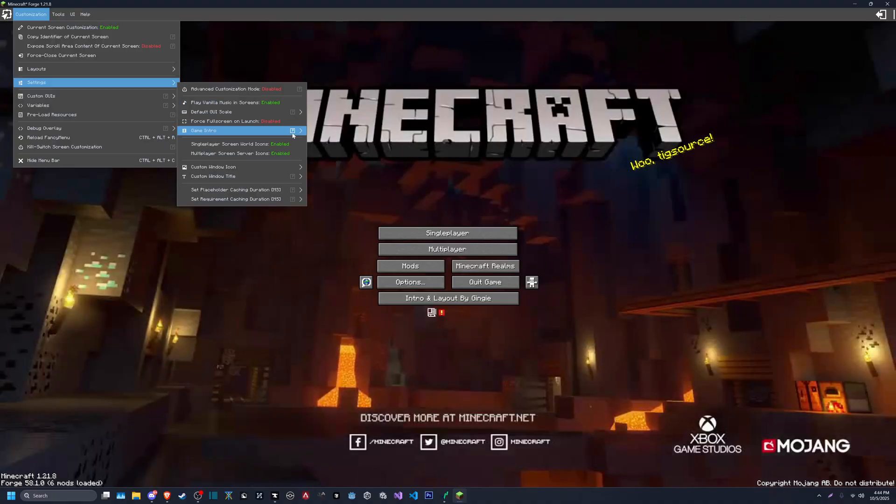
click(203, 130)
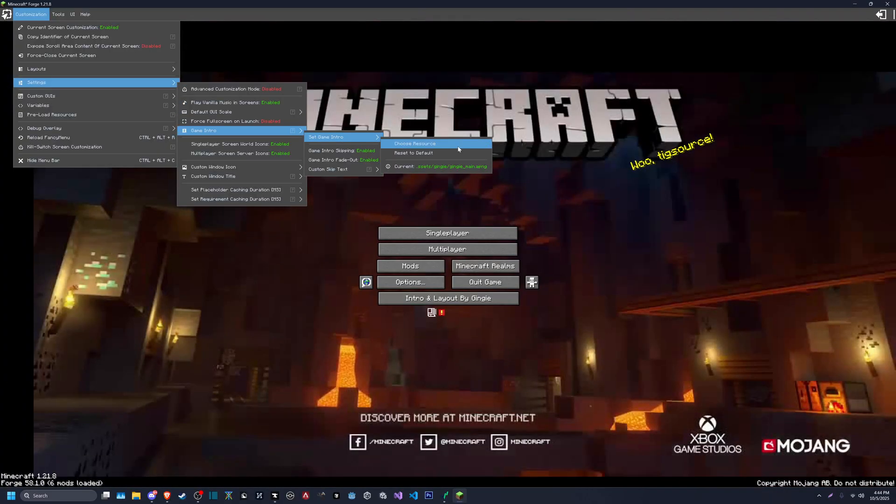
click(414, 143)
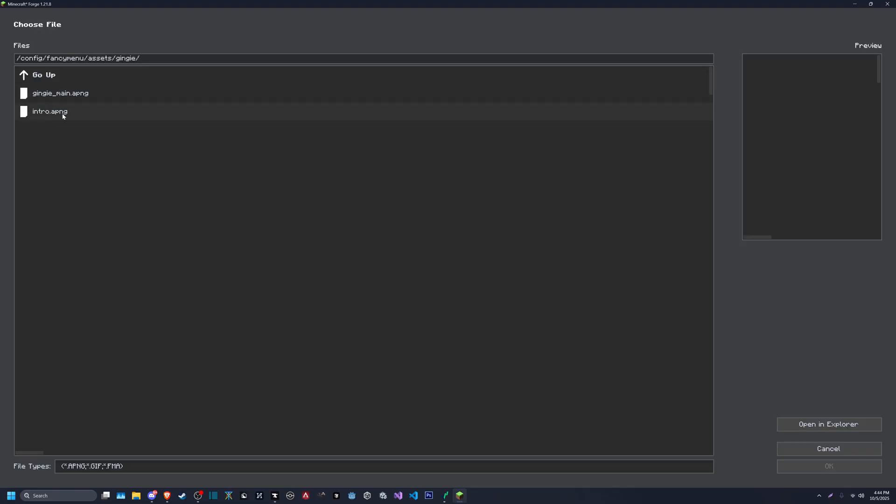
mouse_move(84, 116)
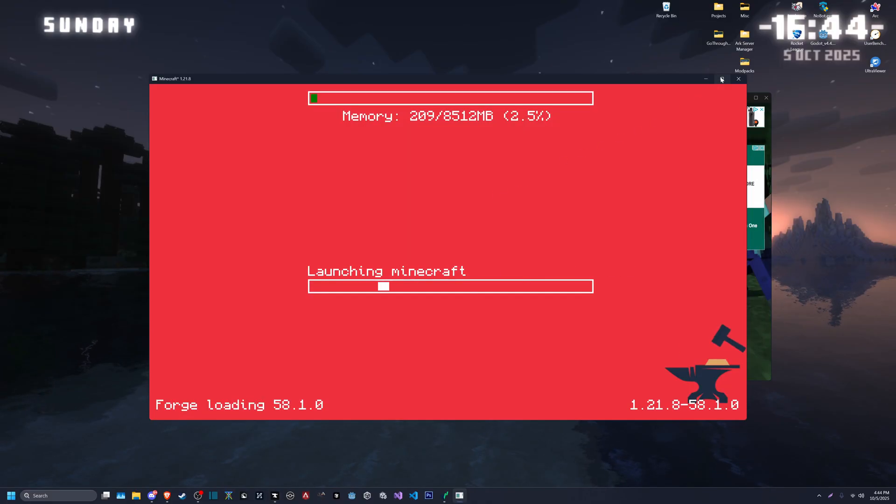
Maximize the Minecraft window while Forge is loading
click(721, 79)
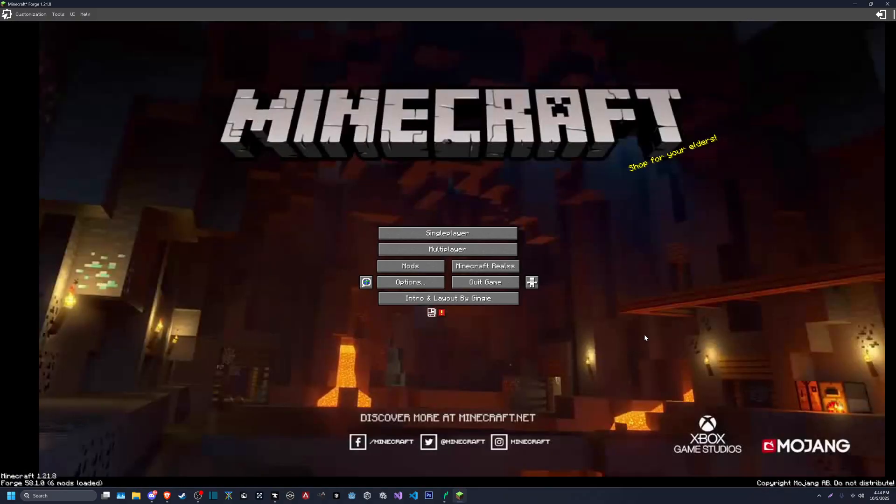
mouse_move(646, 370)
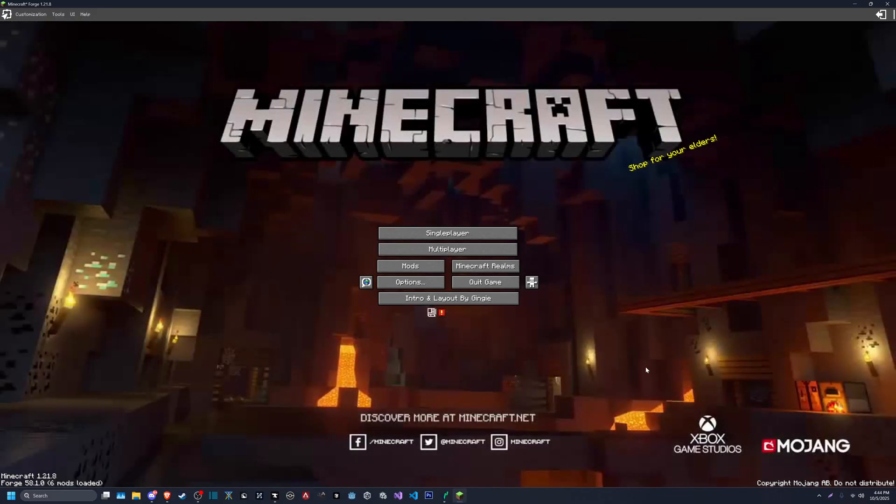
mouse_move(253, 320)
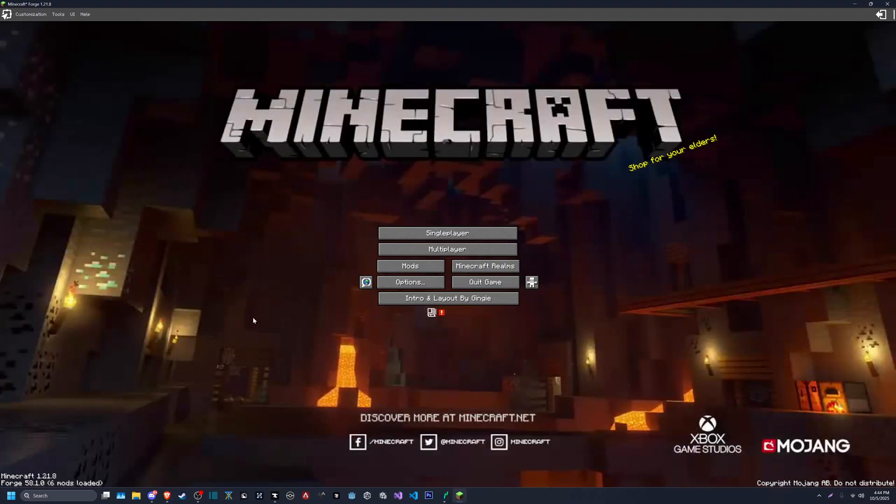
mouse_move(634, 267)
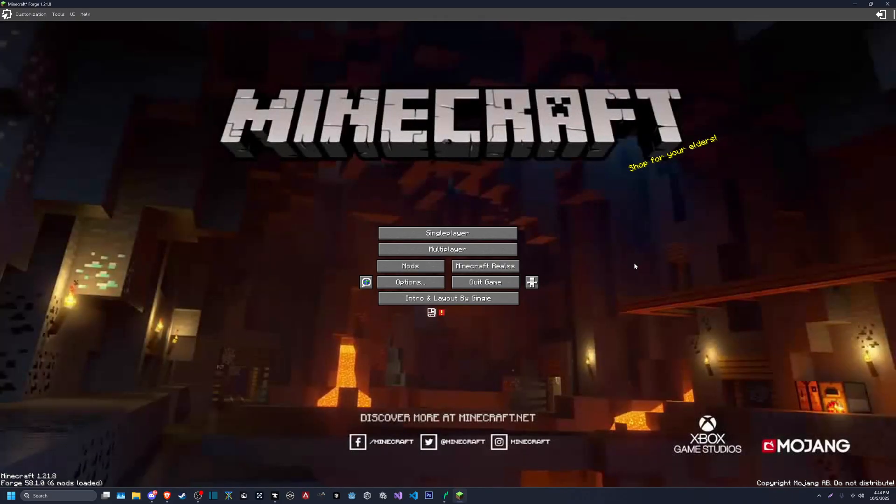
mouse_move(552, 156)
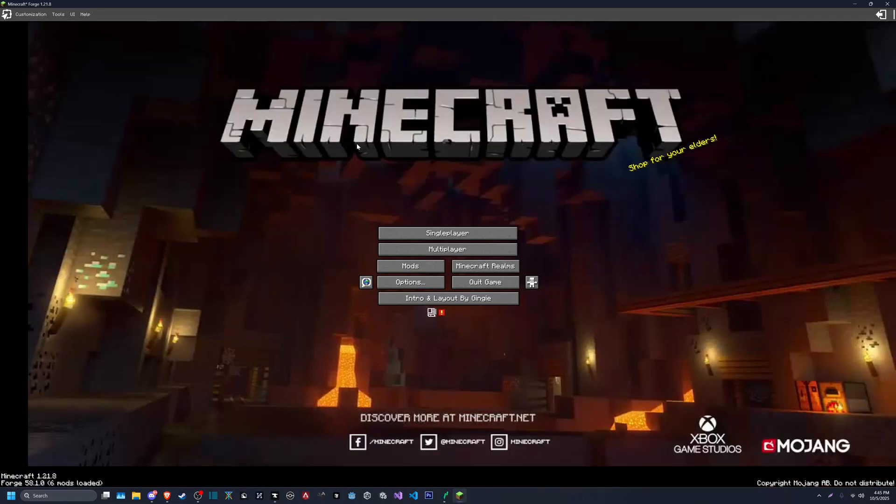
mouse_move(434, 143)
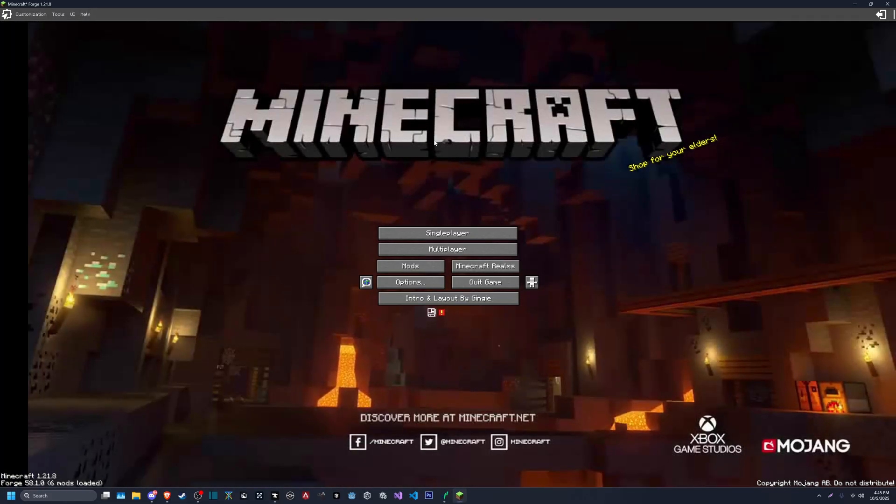